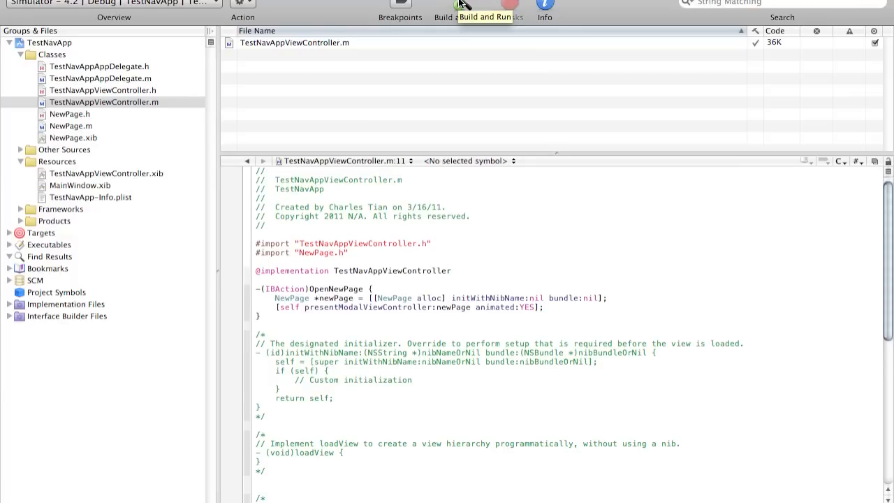
mouse_move(660, 261)
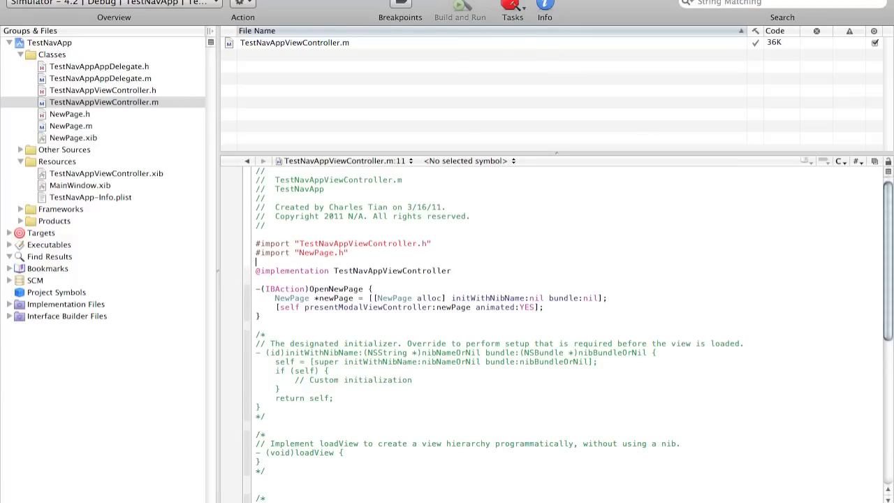
Build and run TestNavApp, then tap 'Open the New Page' to present the blank page.
left_click(460, 13)
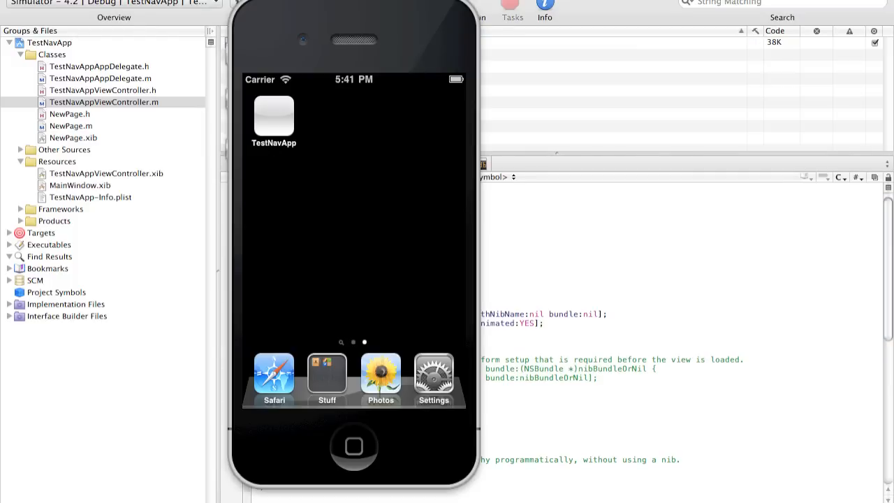
left_click(273, 115)
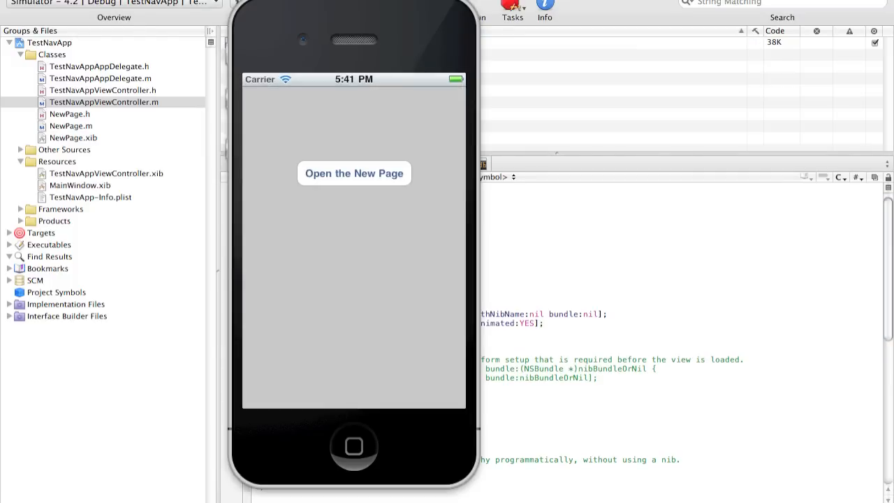
mouse_move(502, 361)
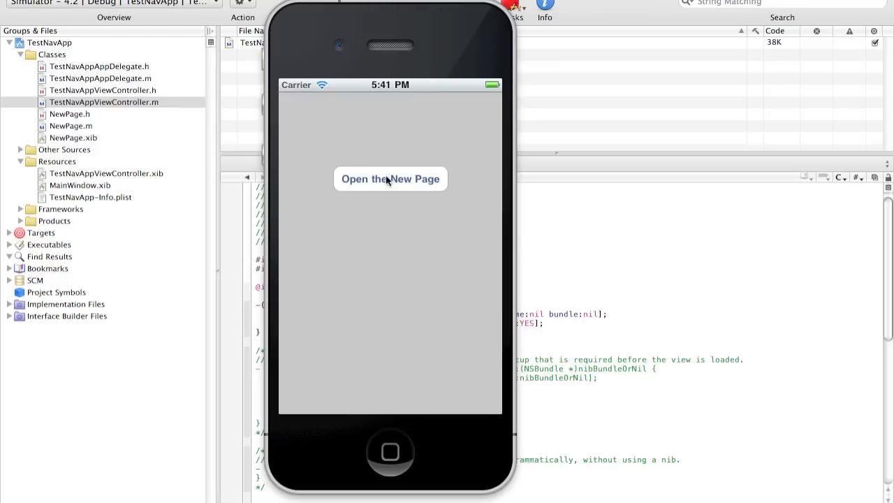
mouse_move(173, 151)
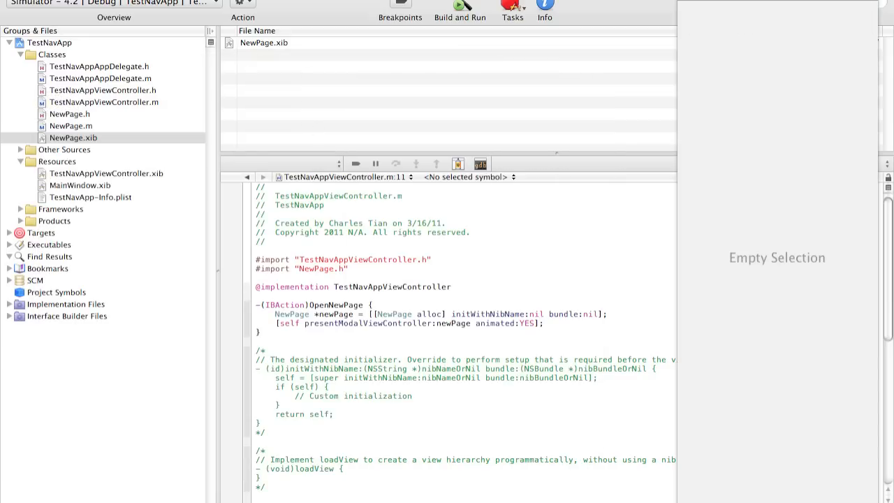
left_click(460, 7)
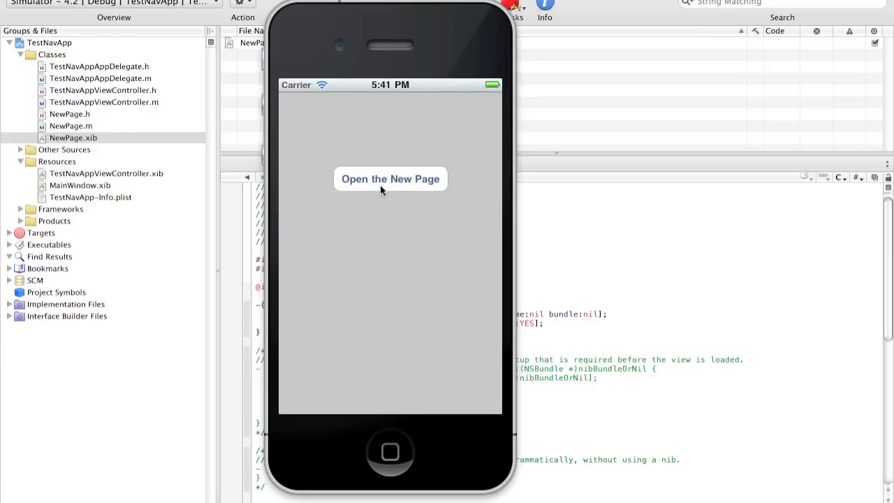
left_click(391, 179)
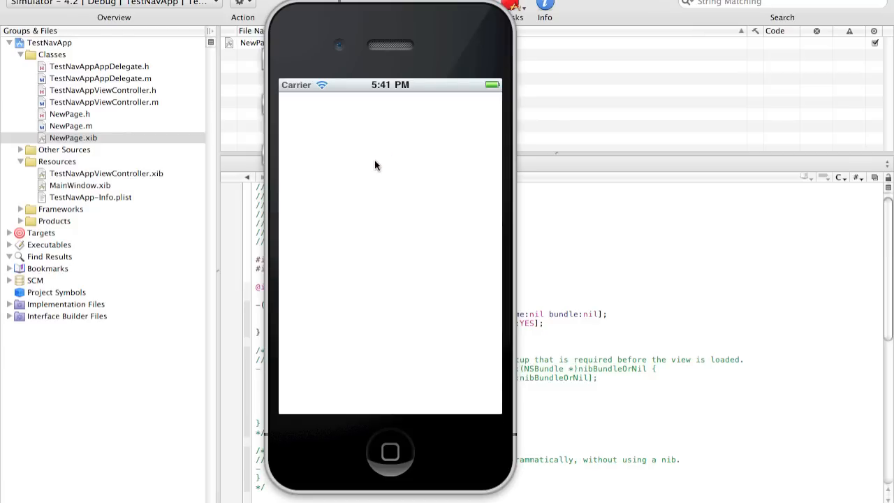
mouse_move(550, 245)
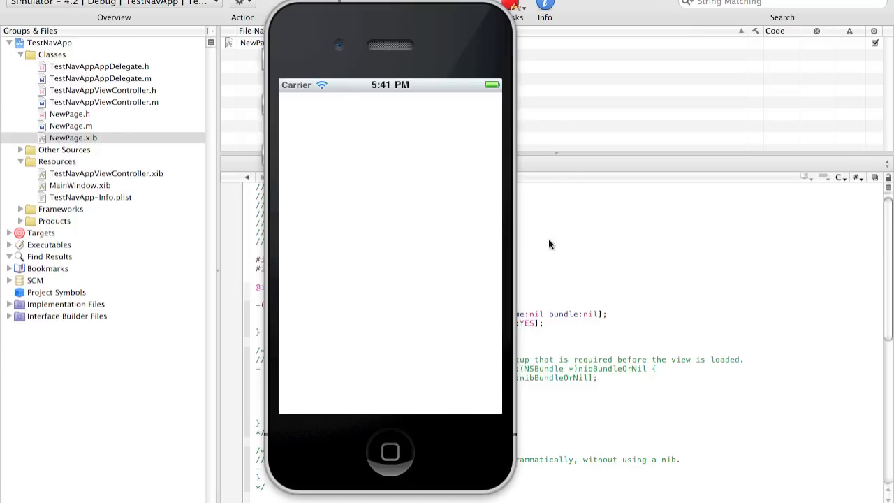
mouse_move(623, 278)
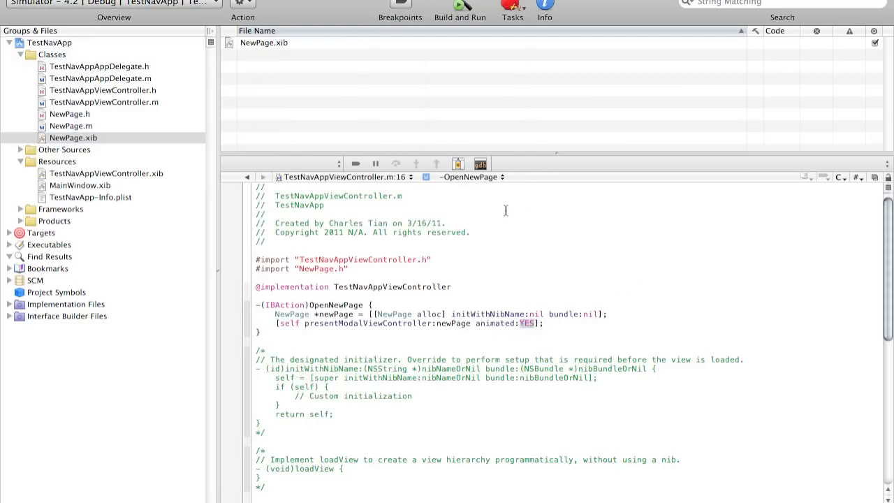
Pass NO to animated: in OpenNewPage, rerun and open the new page without animation.
type("NO")
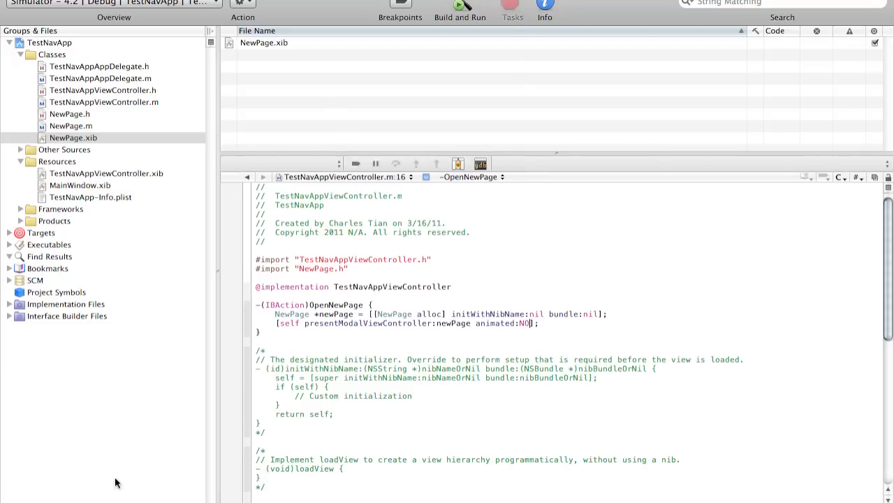
left_click(460, 9)
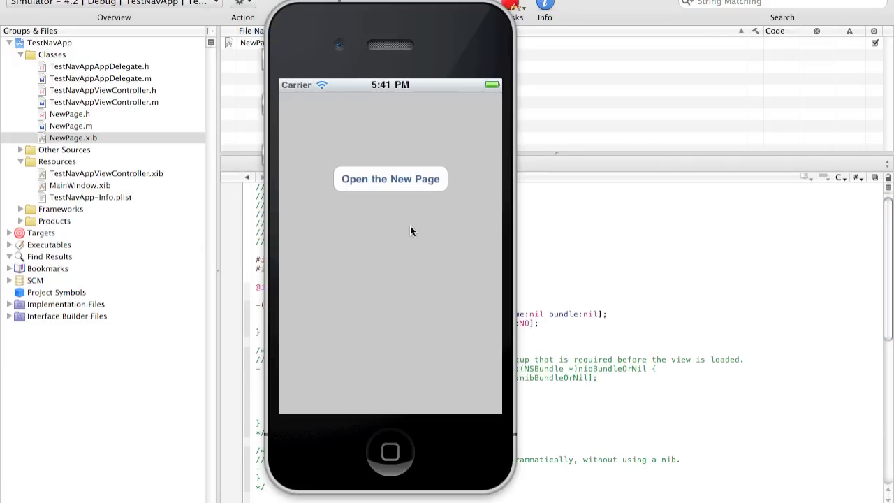
left_click(389, 179)
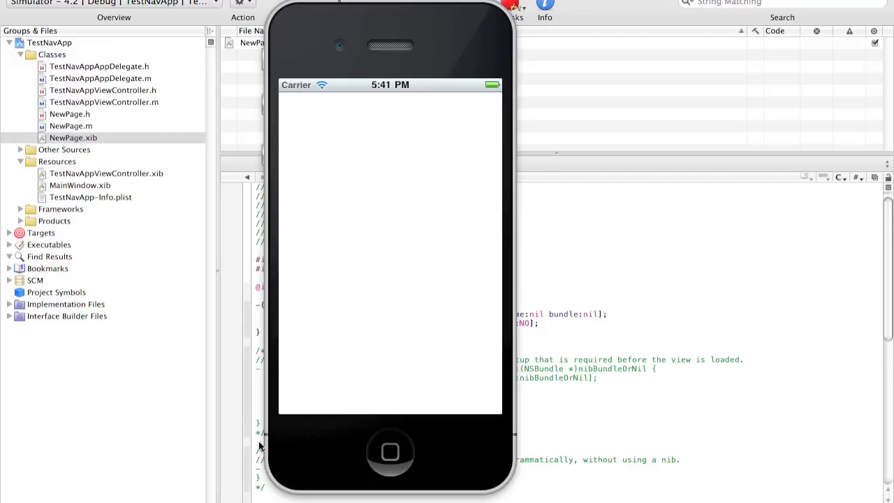
mouse_move(605, 341)
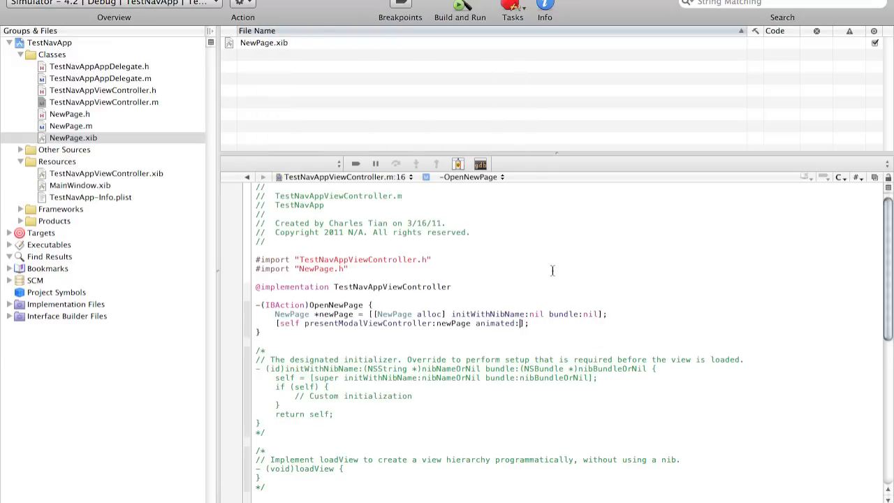
Restore animated:YES, rebuild, and relaunch TestNavApp from the Simulator home screen.
type("YES")
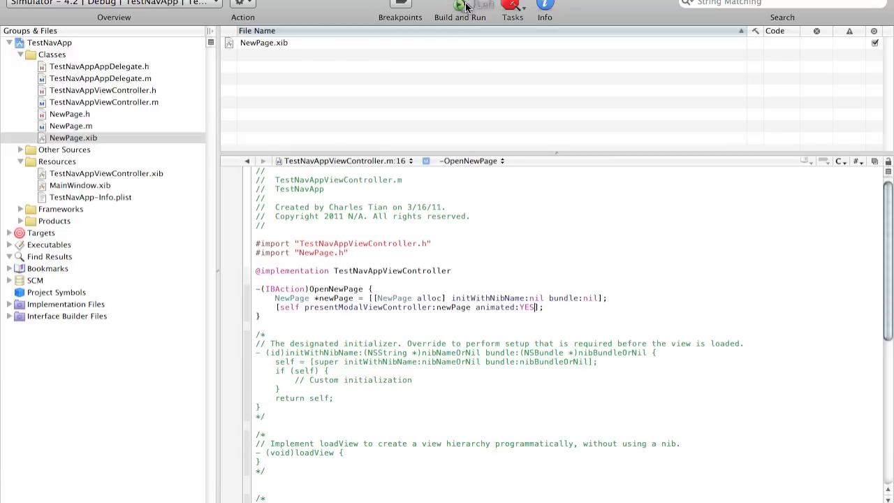
left_click(459, 8)
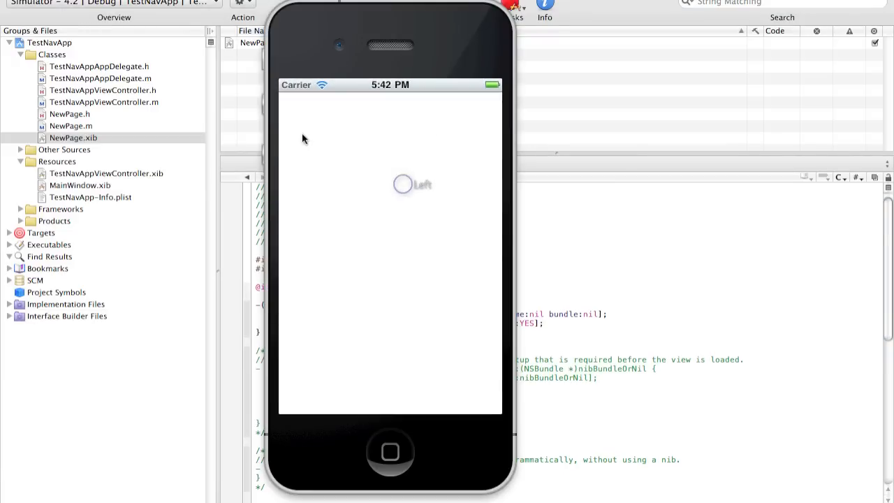
left_click(390, 452)
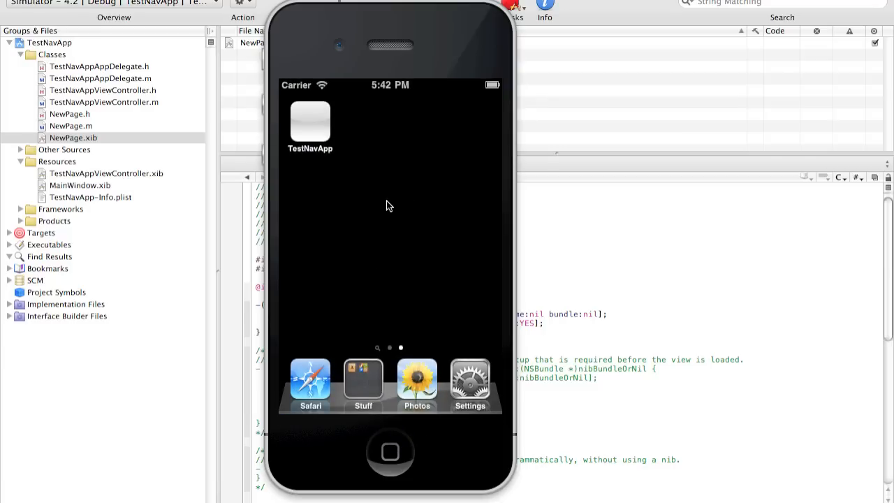
mouse_move(388, 160)
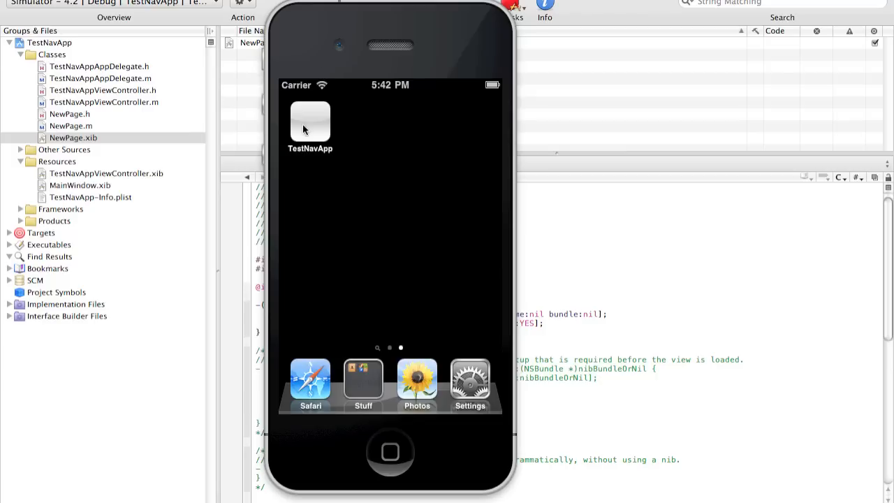
left_click(310, 120)
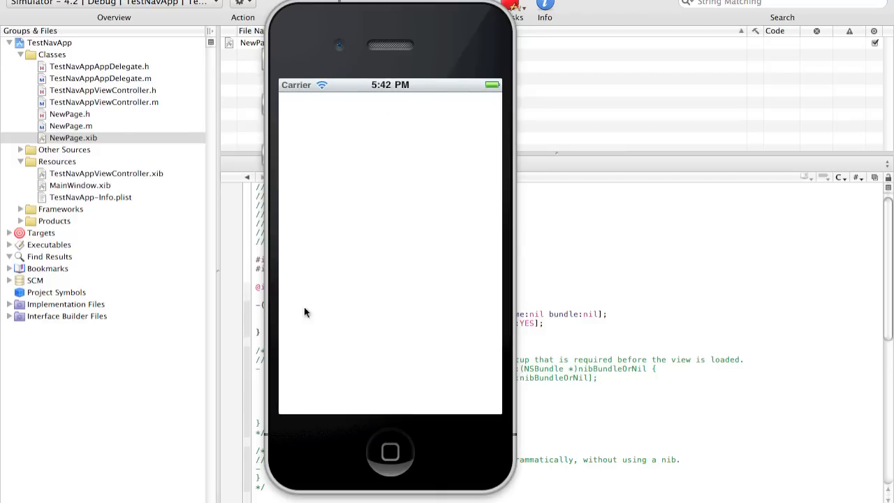
left_click(390, 452)
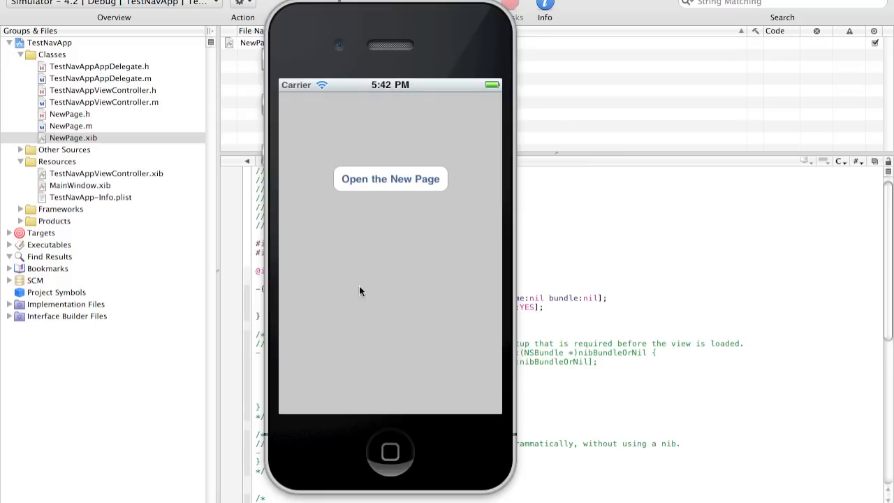
mouse_move(492, 124)
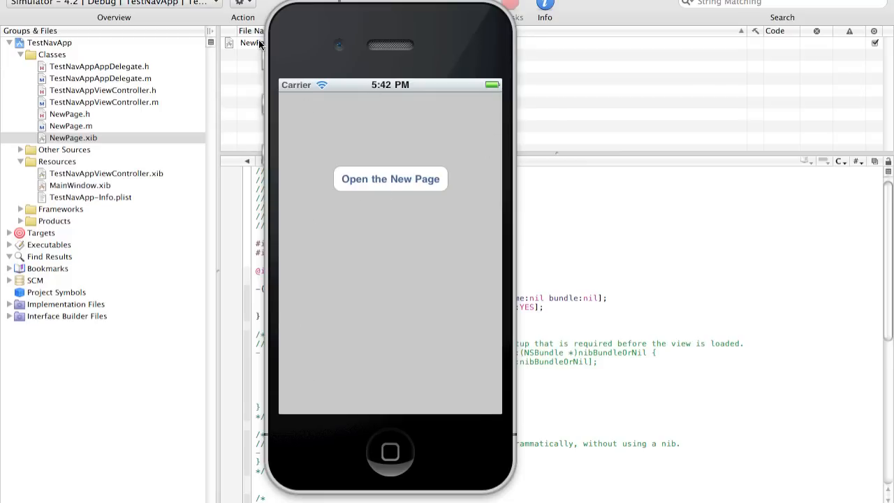
mouse_move(433, 126)
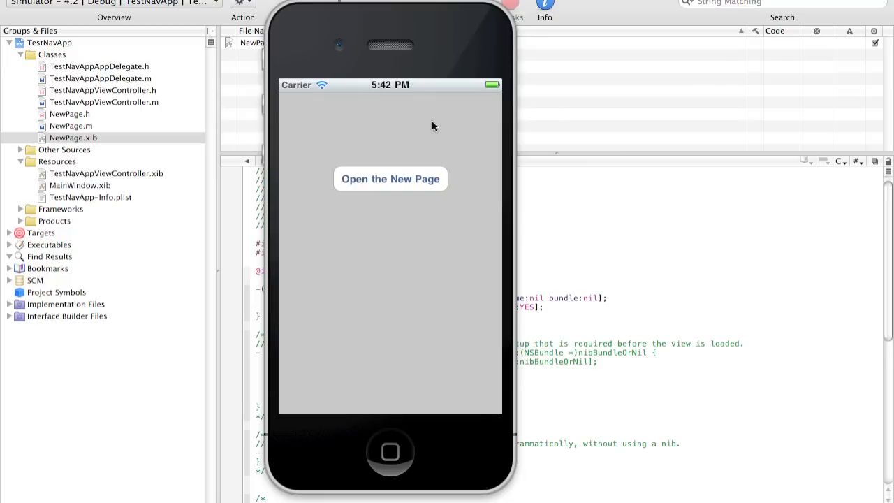
mouse_move(450, 238)
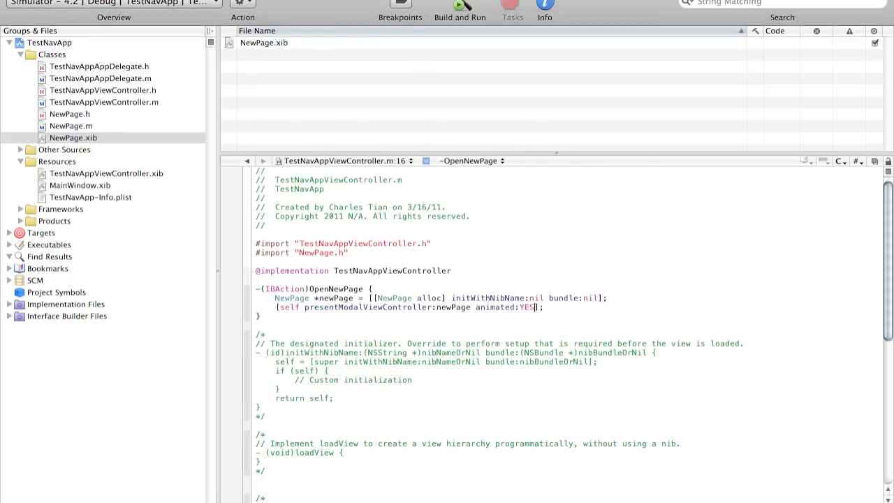
mouse_move(362, 146)
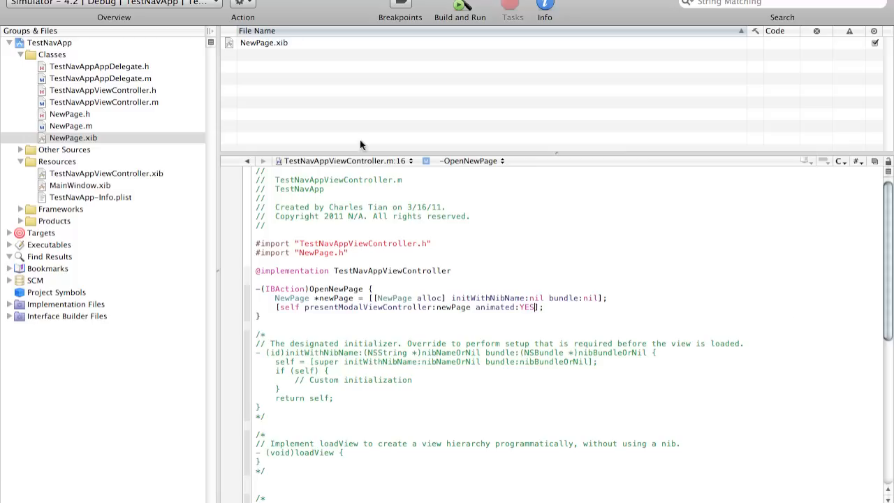
Declare '-(IBAction)Close;' in NewPage.h.
left_click(70, 114)
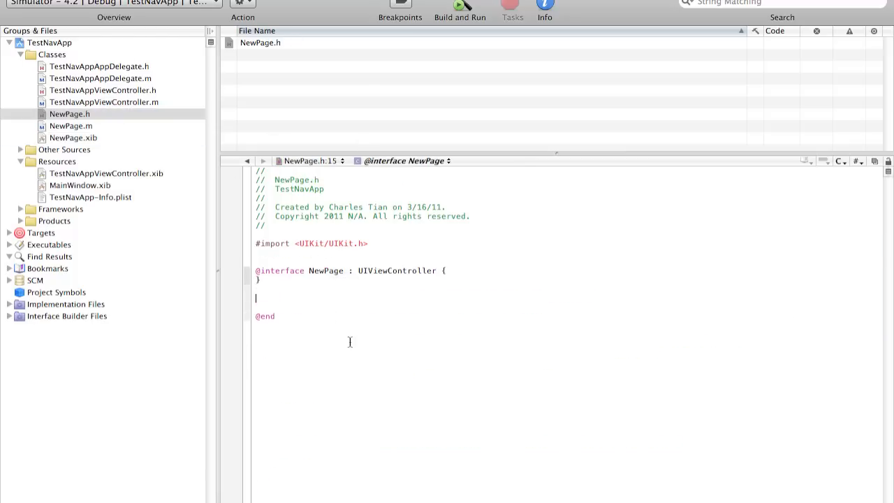
type("-(IBAction")
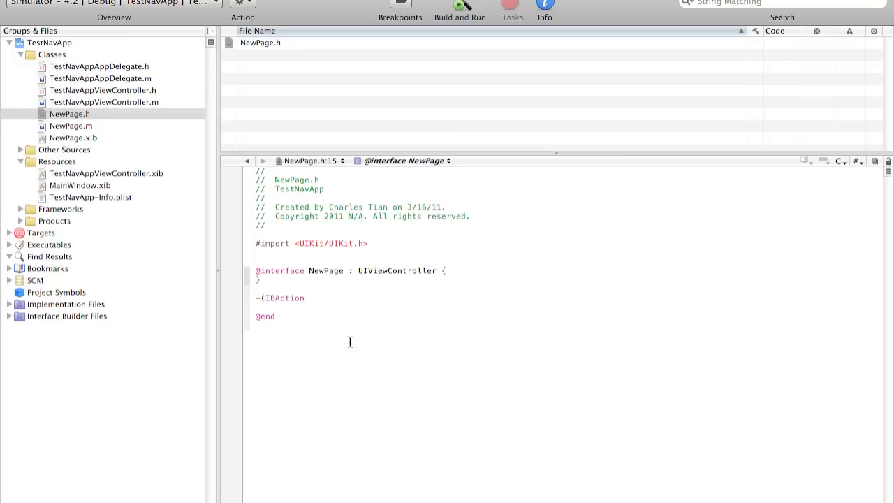
type(")Close")
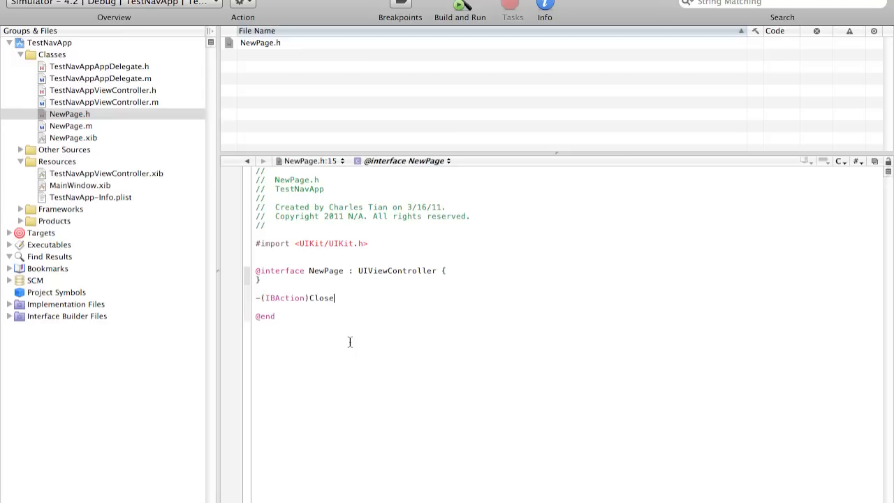
type(";")
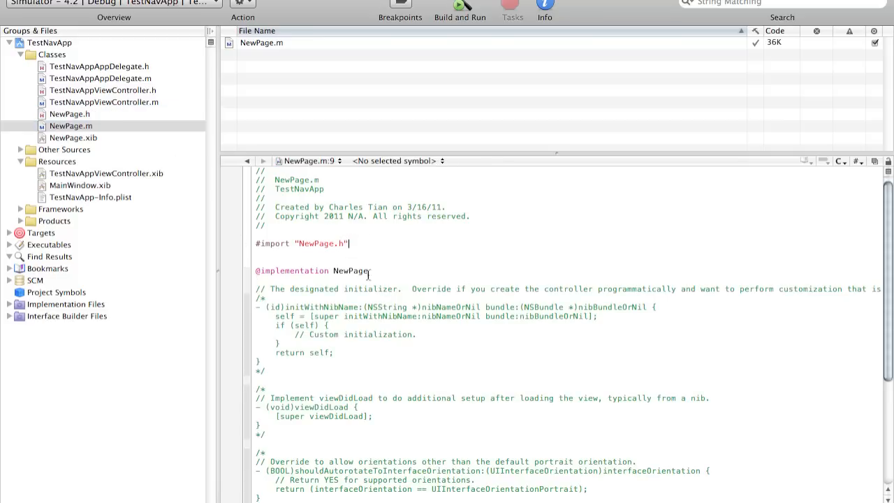
Begin a '-(IBAction)Close {' method in NewPage.m, then view TestNavAppViewController.m.
left_click(315, 246)
type("-")
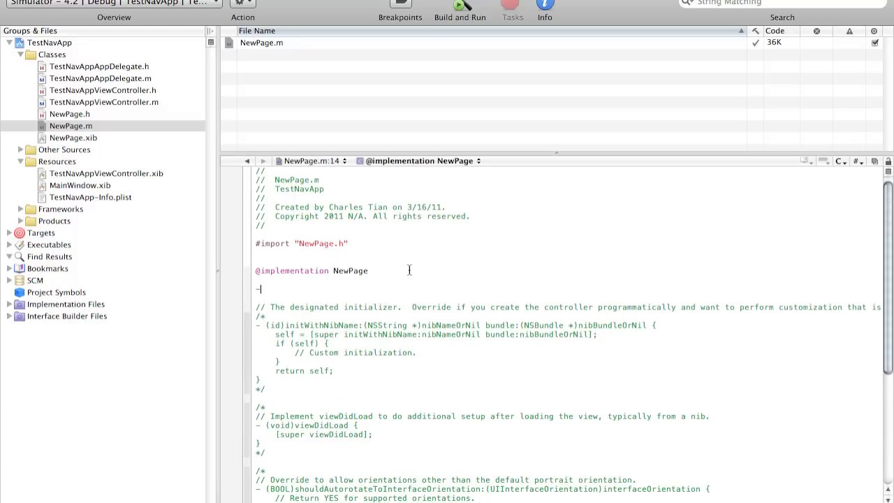
type("(IBAction)")
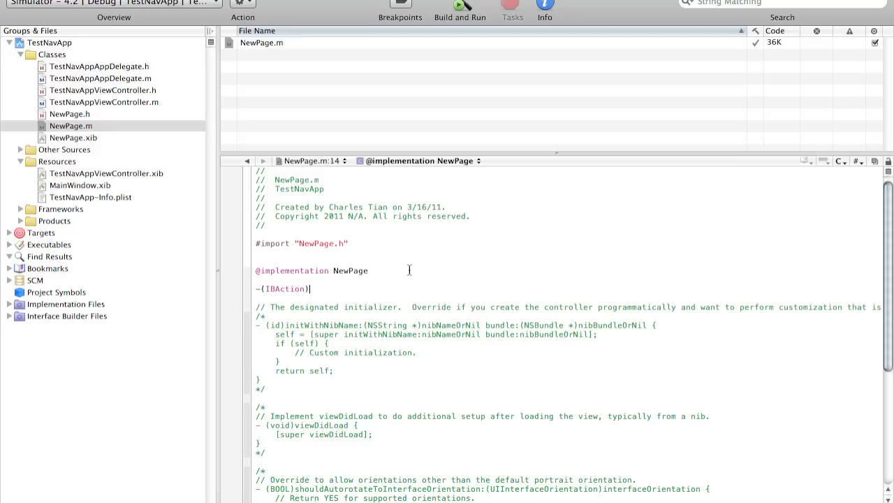
type("Close {")
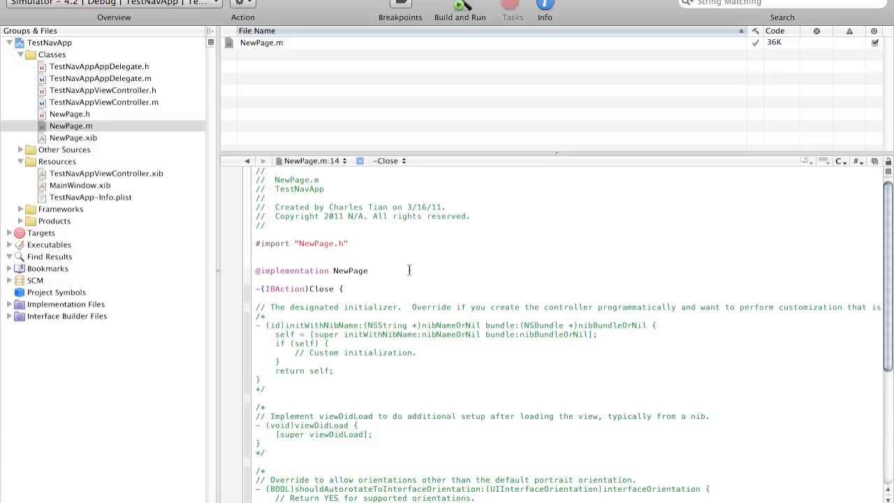
left_click(342, 289)
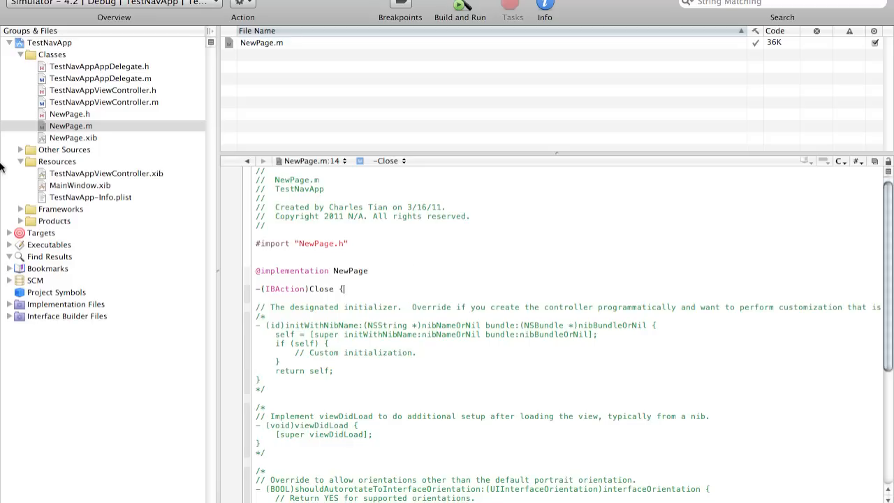
left_click(104, 102)
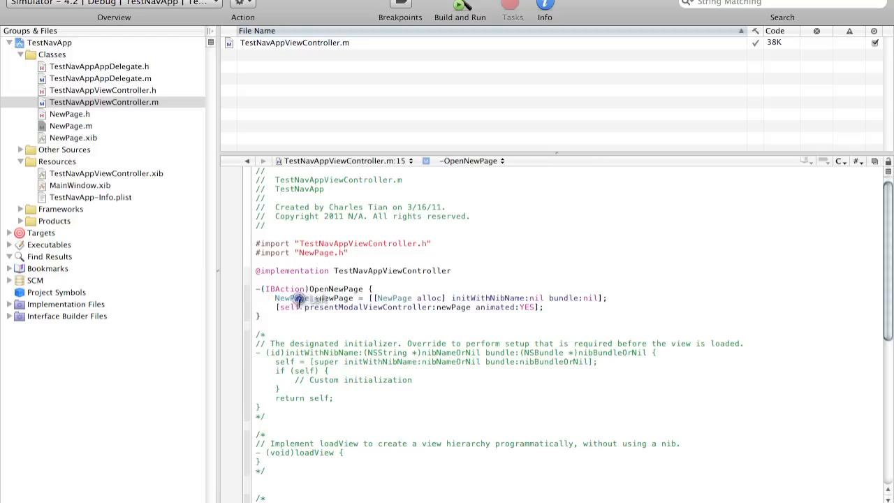
Select newPage in OpenNewPage for reference and return to NewPage.m.
double_click(394, 297)
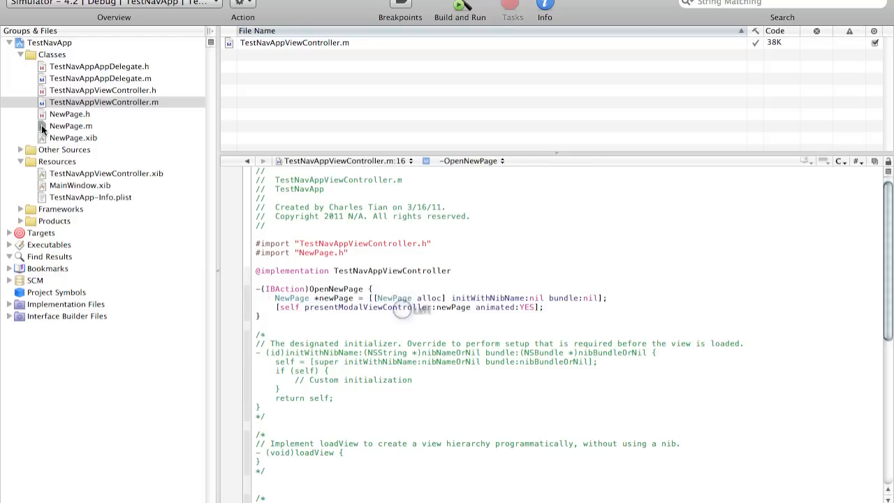
left_click(70, 126)
type("[self dismissModalViewControllerAnimated:")
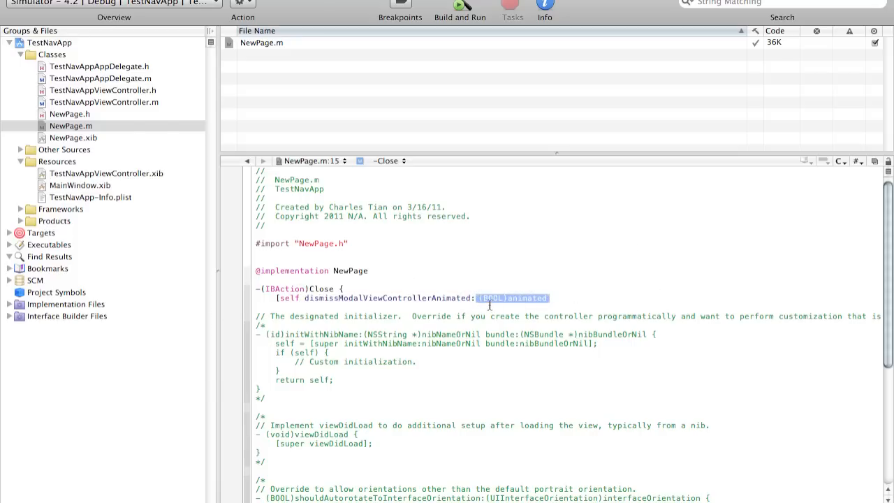
mouse_move(550, 217)
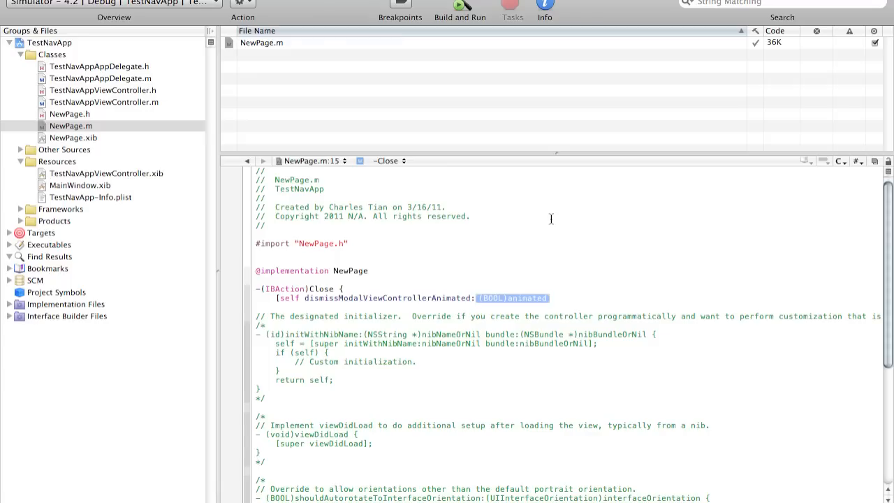
Complete the Close method with '[self dismissModalViewControllerAnimated:YES];'.
type("YES];")
type("}")
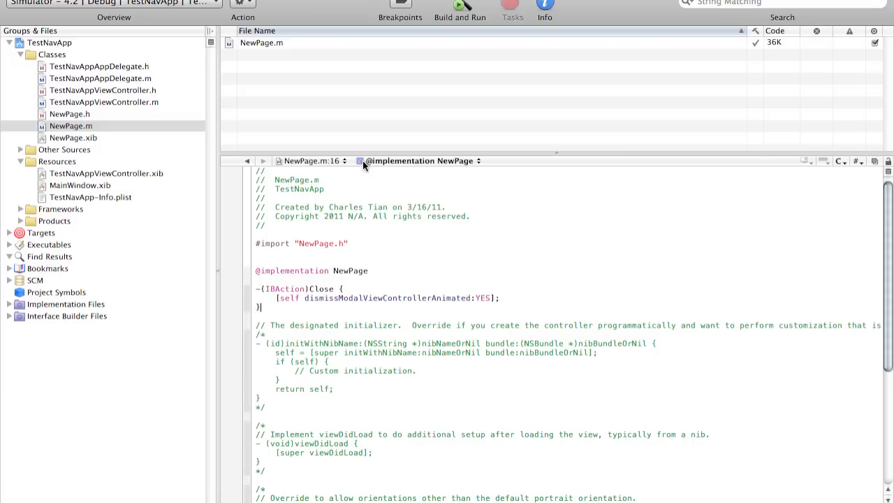
Open NewPage.xib in Interface Builder.
left_click(72, 139)
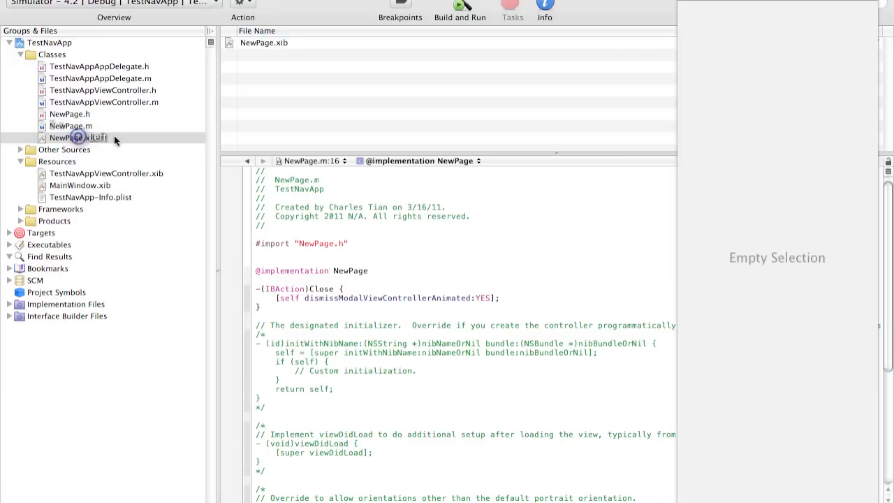
double_click(77, 137)
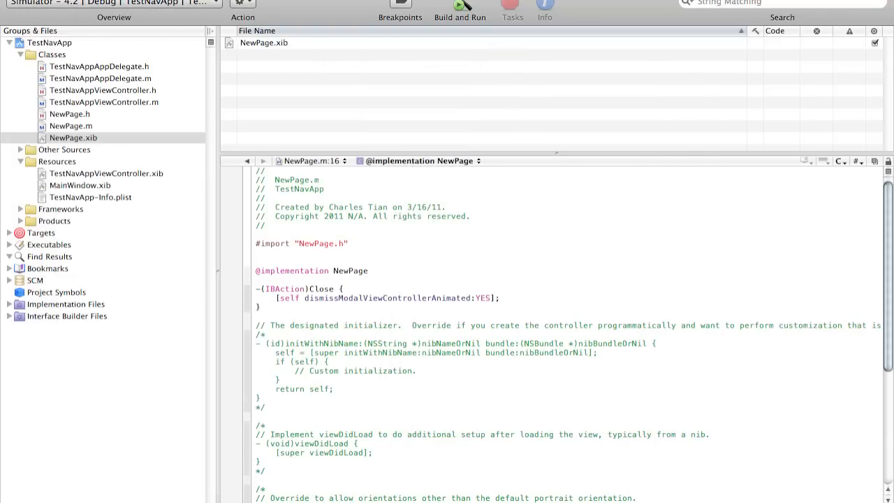
double_click(73, 138)
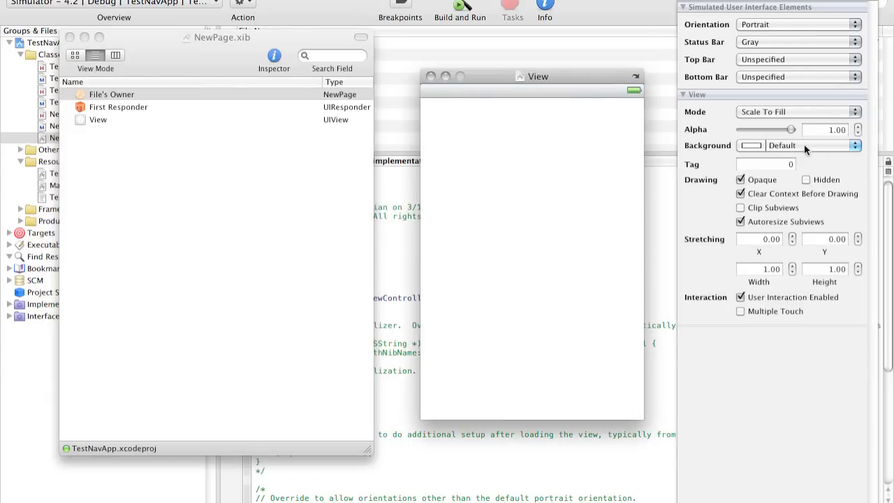
mouse_move(479, 461)
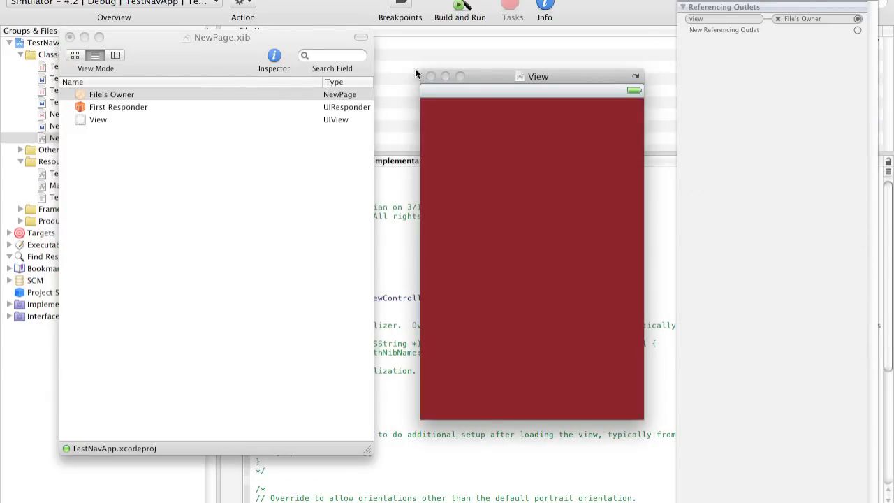
Check File's Owner shows the view outlet and Close action.
left_click(111, 93)
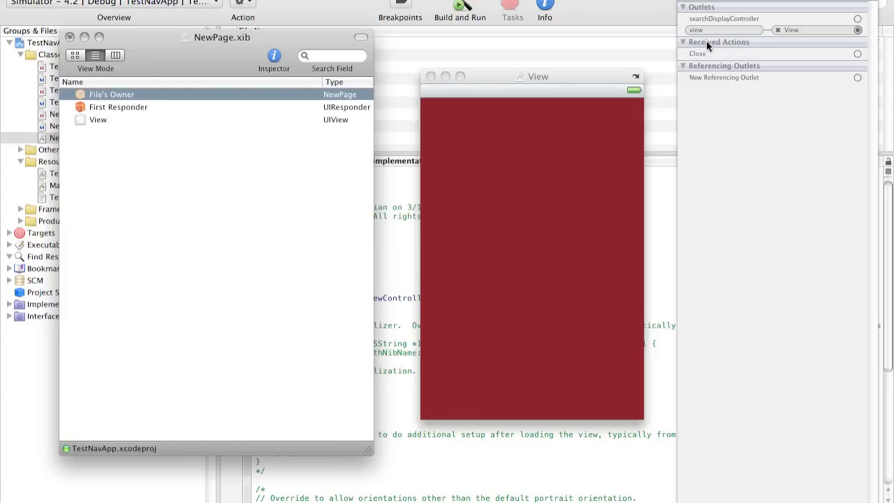
mouse_move(707, 43)
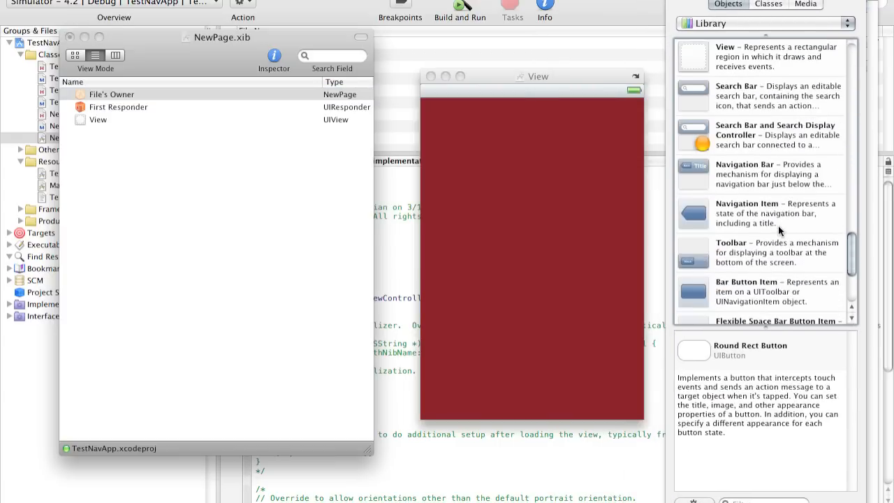
Add a top toolbar with a Close button and the title 'Our New Page'.
left_click_drag(693, 253, 537, 146)
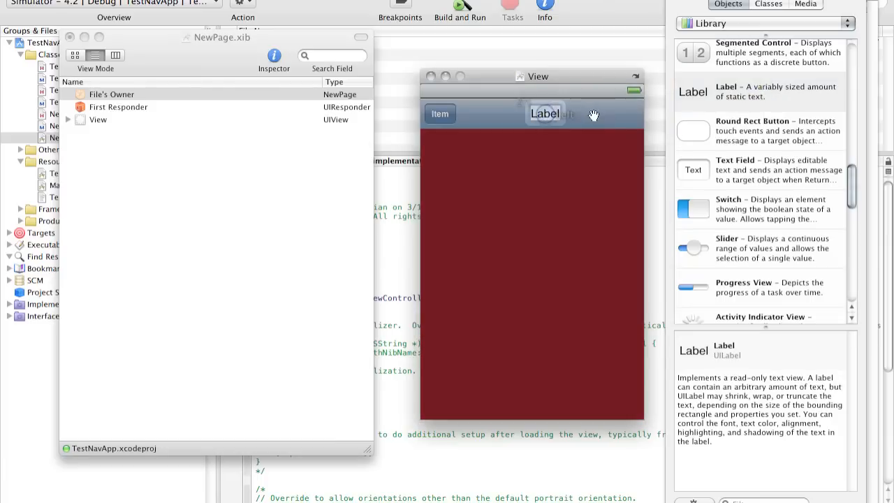
type("Our")
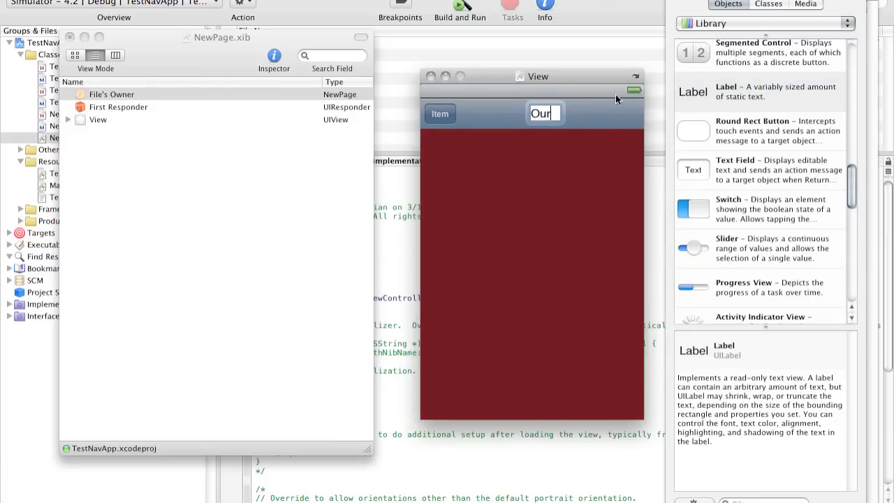
type("New Page")
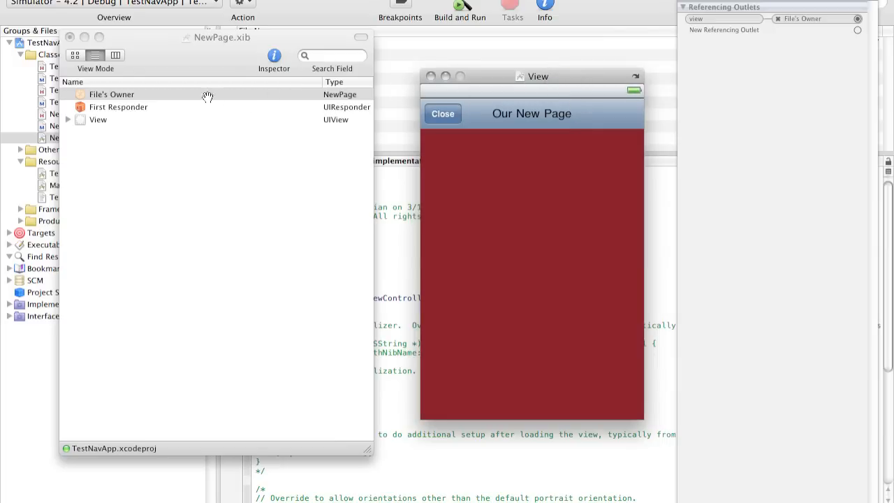
Connect File's Owner's Close action to the Close bar button item on NewPage.
left_click(112, 94)
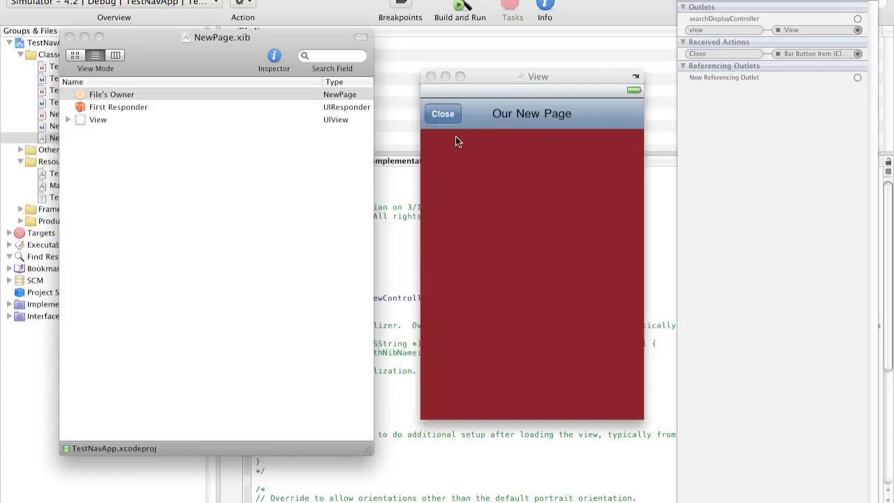
mouse_move(463, 131)
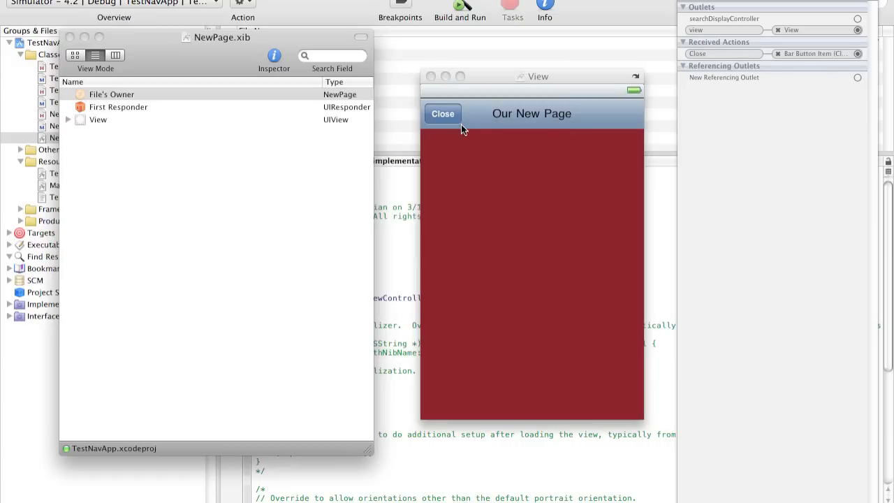
mouse_move(458, 126)
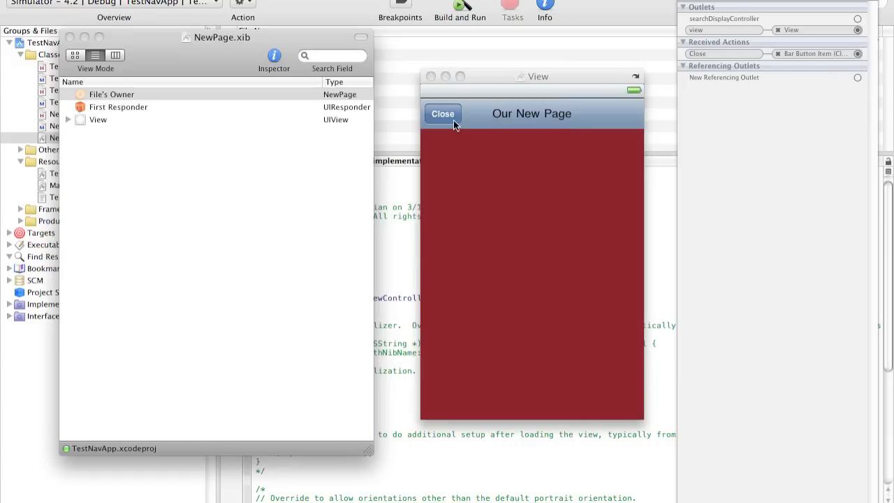
mouse_move(146, 17)
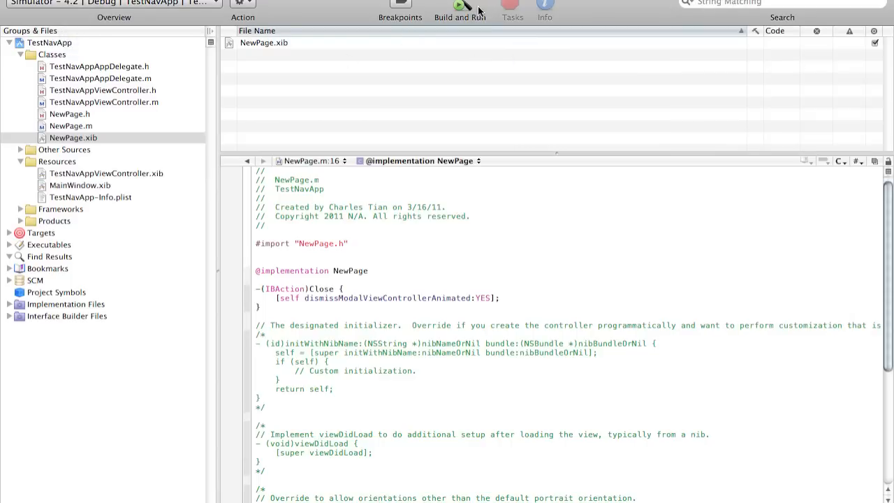
Build and run TestNavApp so its main screen appears in the iPhone Simulator.
left_click(461, 7)
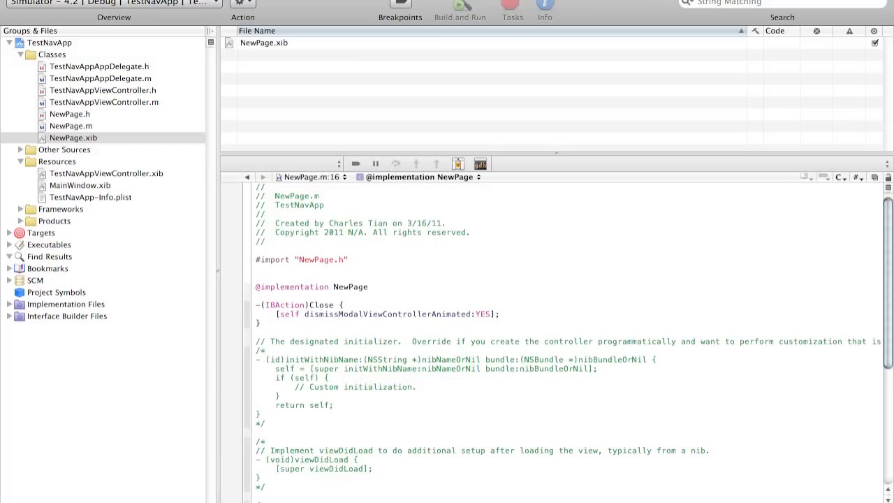
left_click(460, 11)
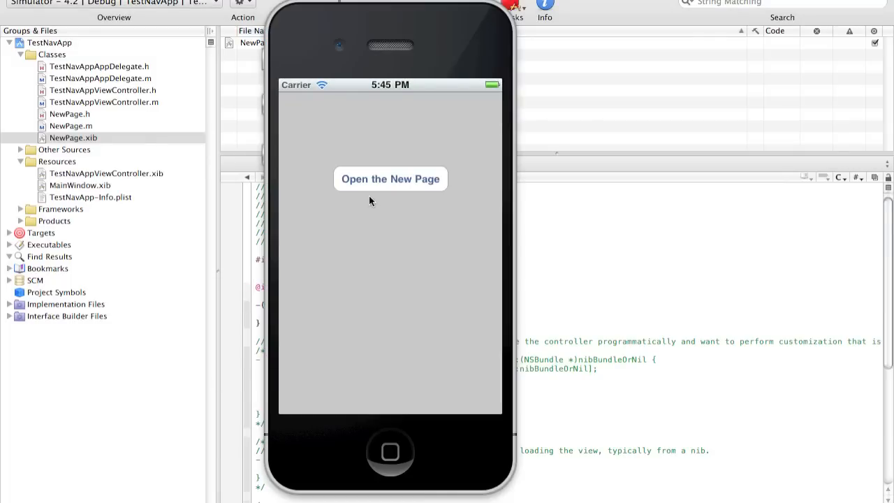
Repeatedly open the red Our New Page via 'Open the New Page' and dismiss it with Close.
left_click(390, 179)
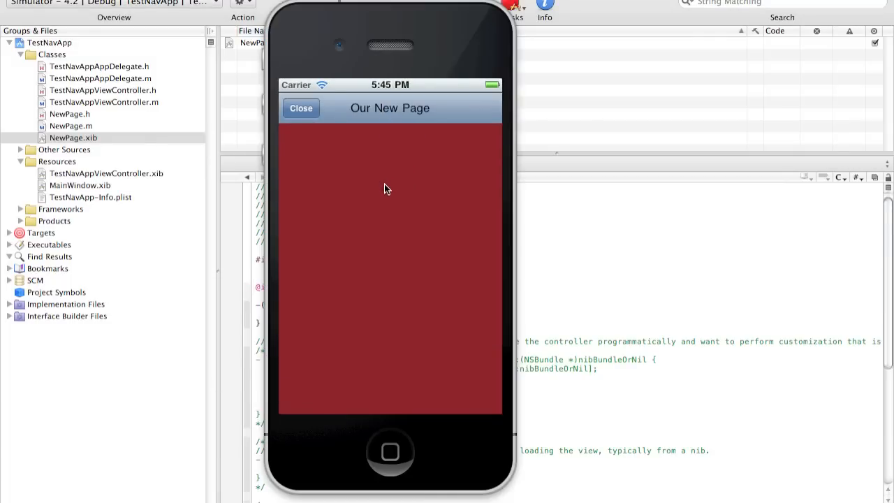
mouse_move(240, 204)
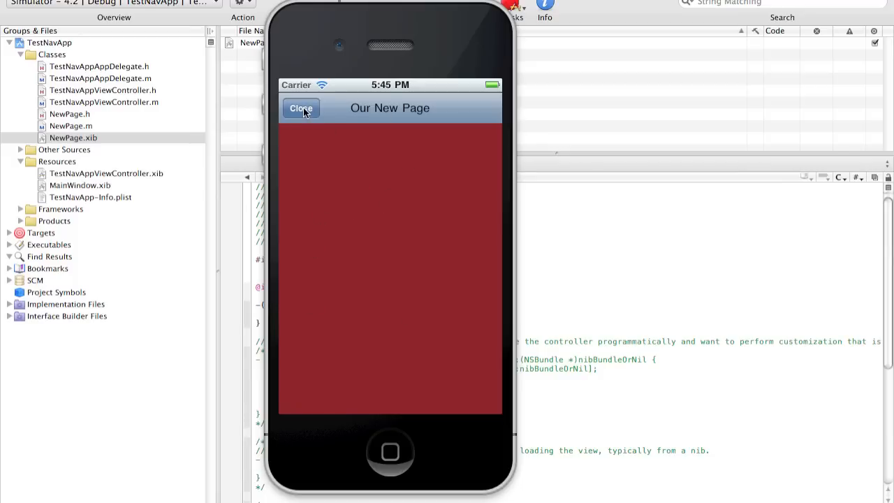
left_click(300, 108)
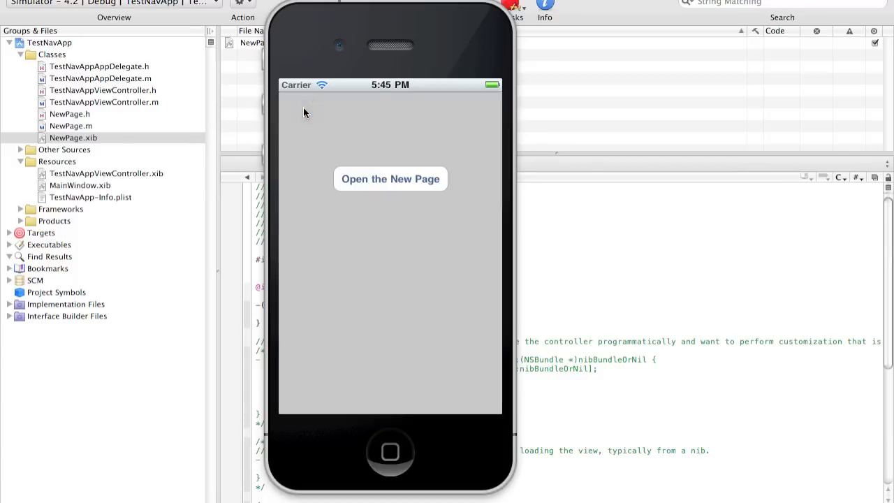
mouse_move(409, 283)
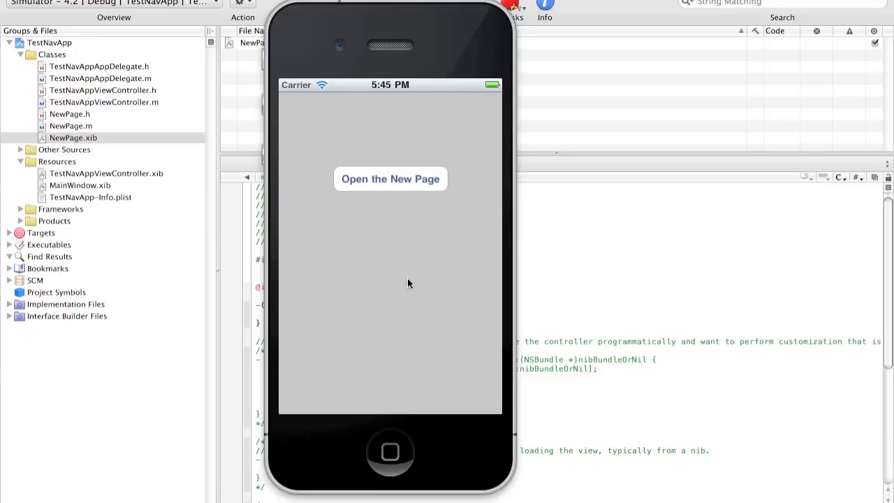
mouse_move(402, 393)
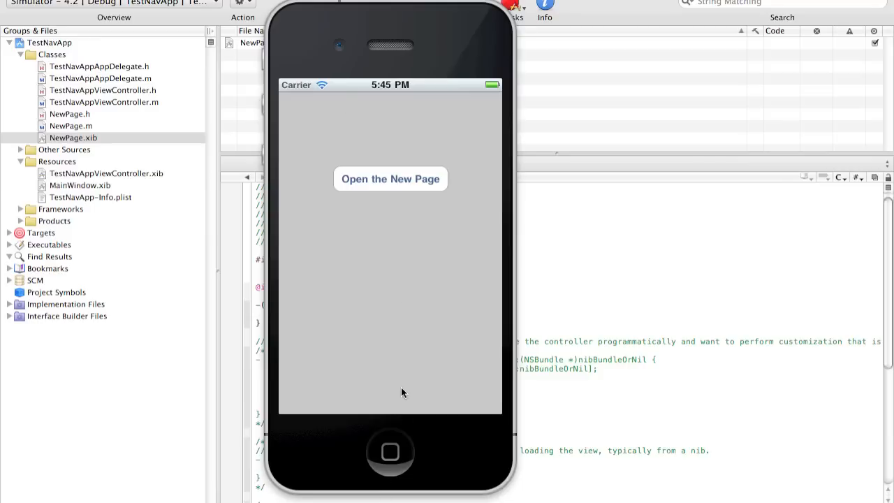
mouse_move(369, 312)
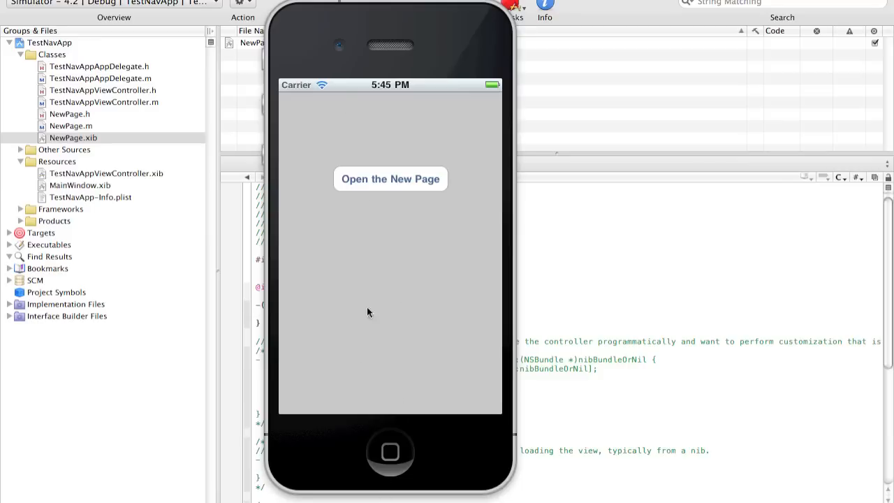
left_click(390, 178)
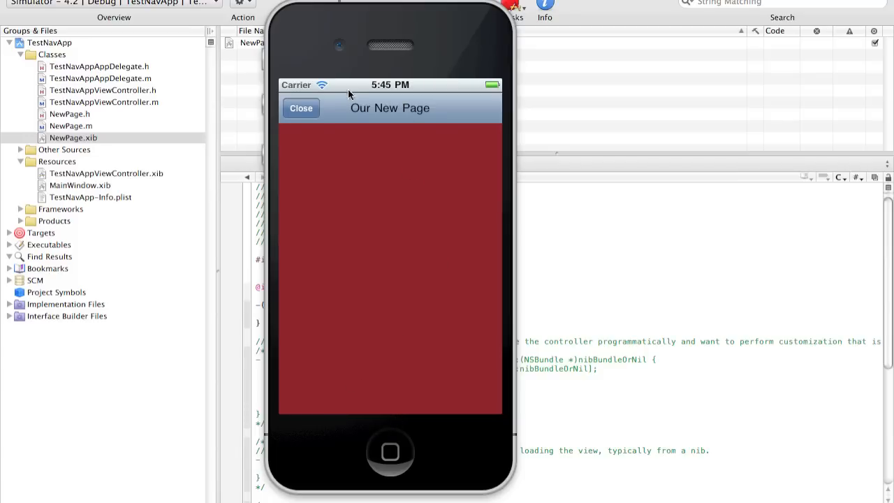
left_click(301, 108)
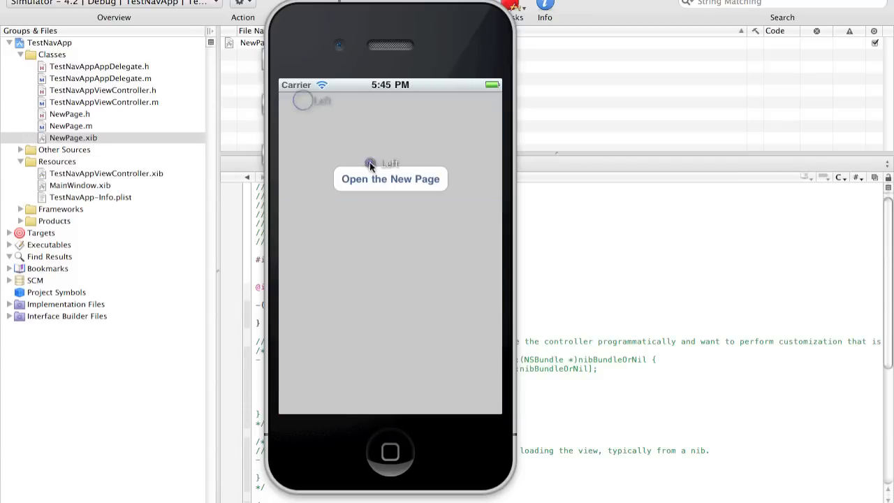
left_click(391, 179)
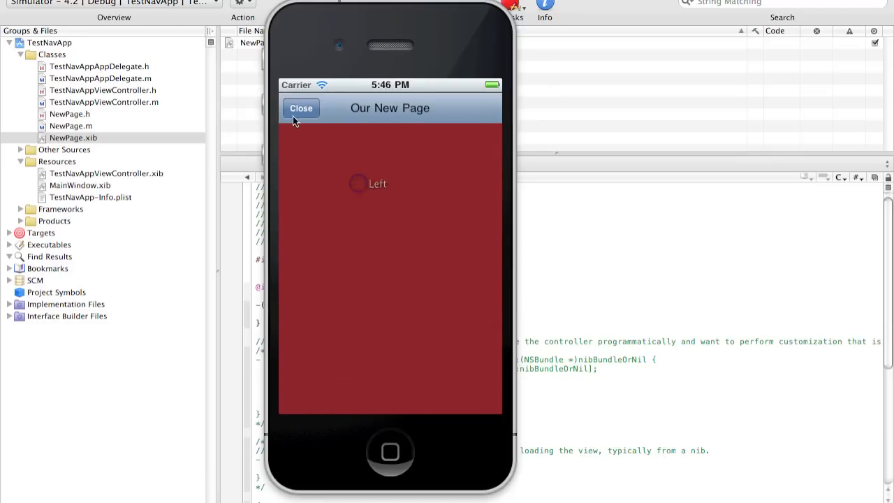
left_click(302, 107)
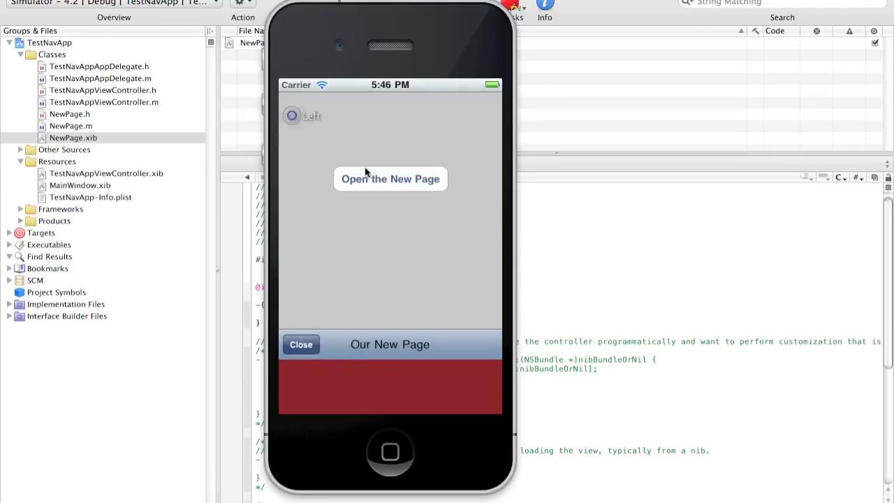
left_click(302, 344)
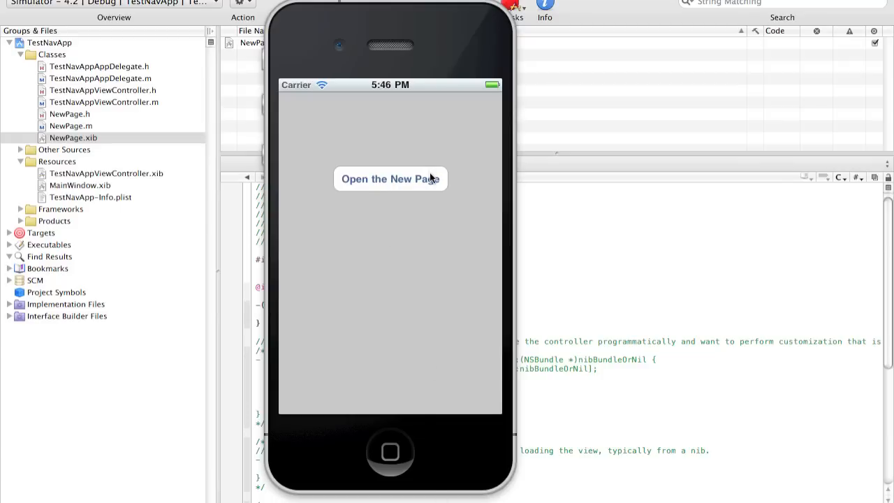
mouse_move(430, 190)
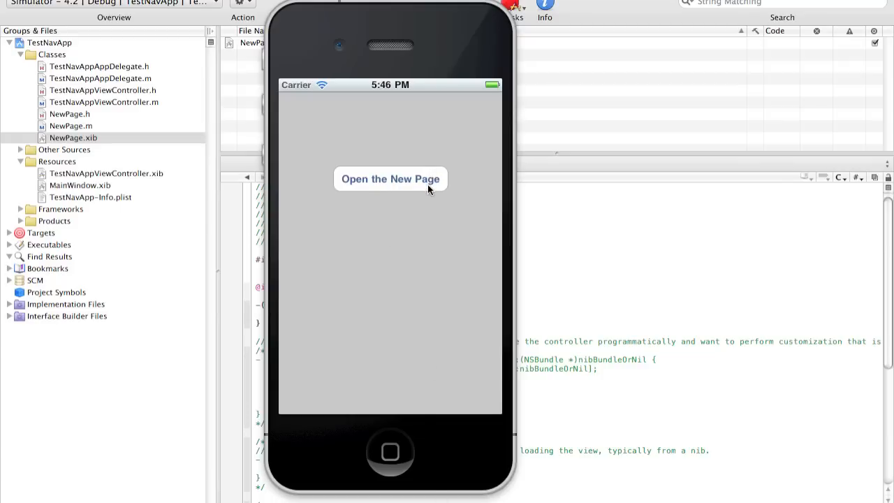
mouse_move(428, 188)
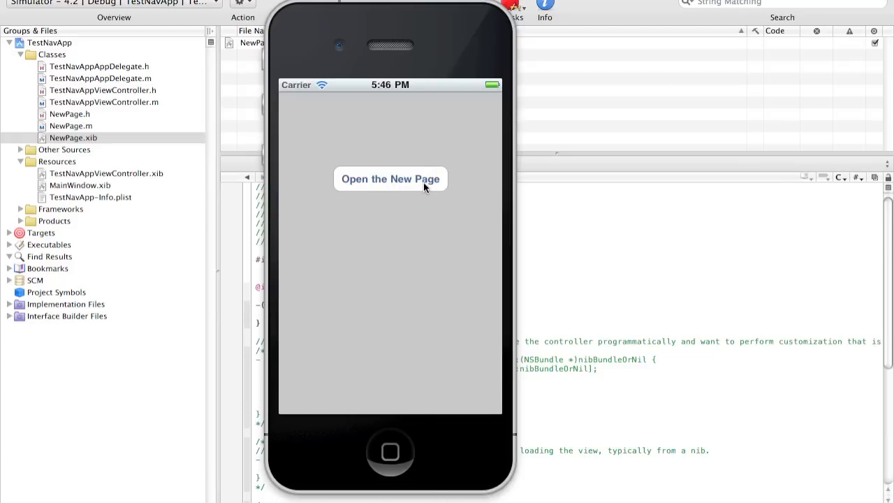
mouse_move(422, 192)
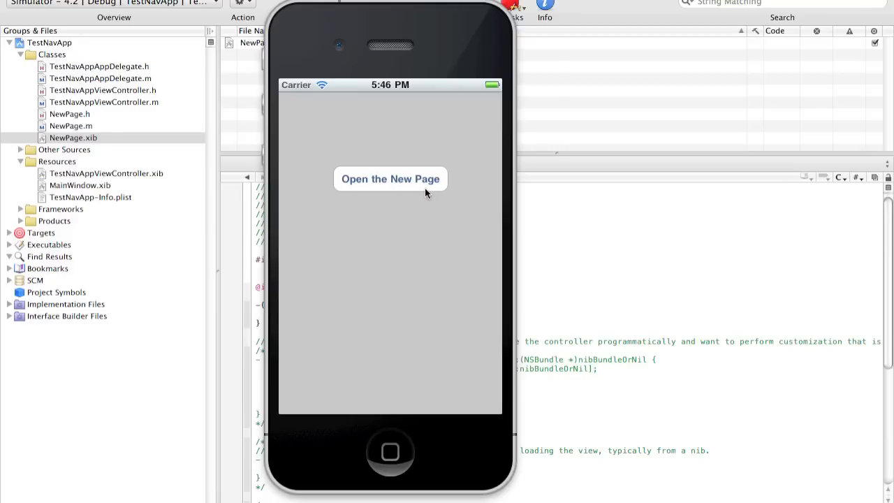
mouse_move(447, 188)
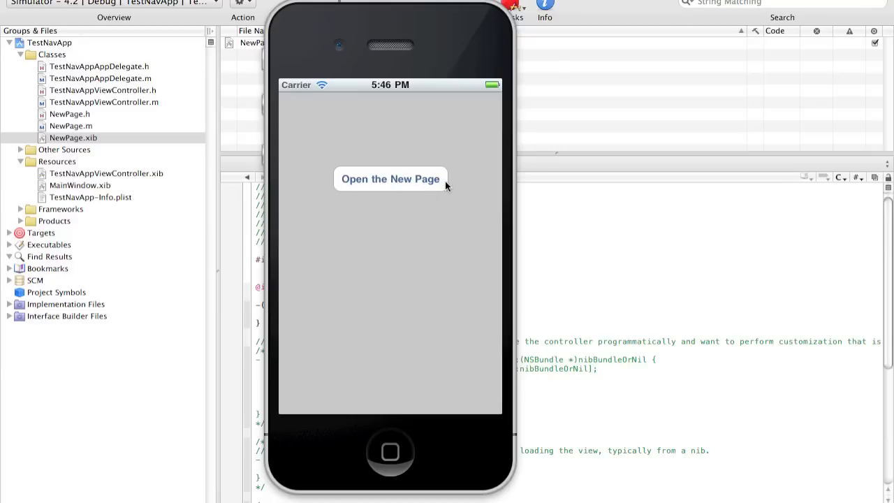
left_click(389, 178)
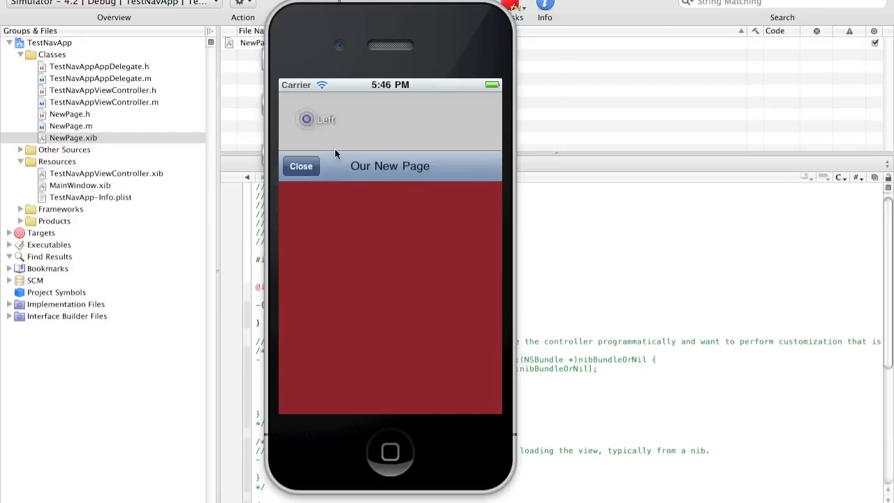
left_click(300, 166)
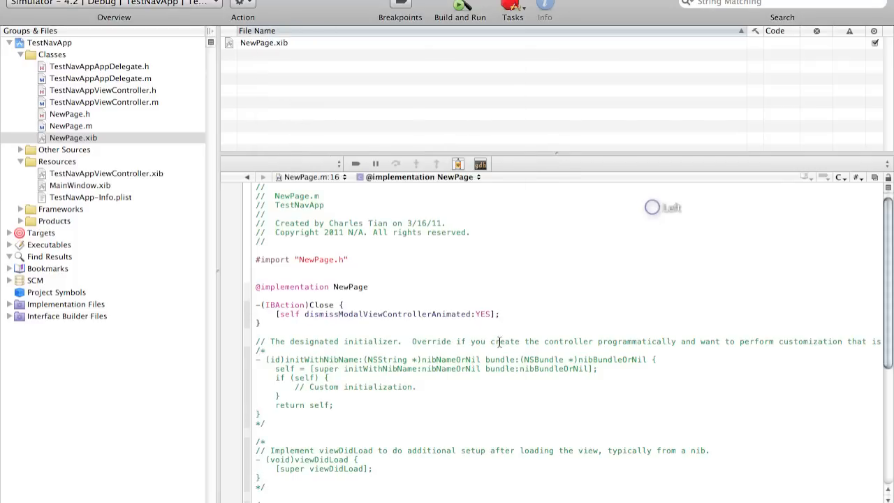
mouse_move(115, 133)
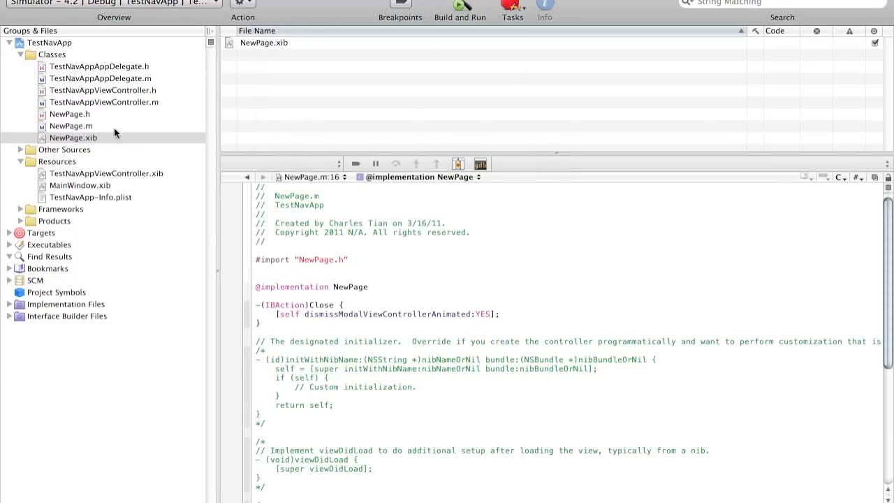
Review the Close method in NewPage.m, then view OpenNewPage in TestNavAppViewController.m.
left_click(70, 126)
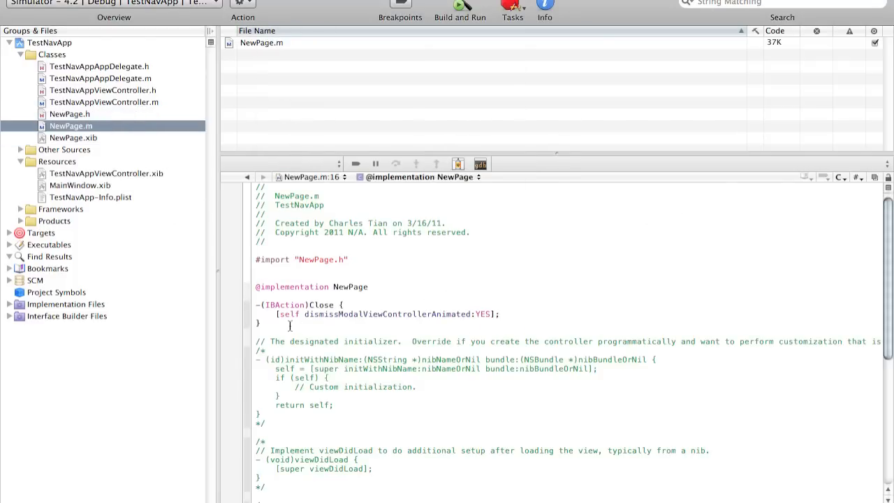
left_click(296, 313)
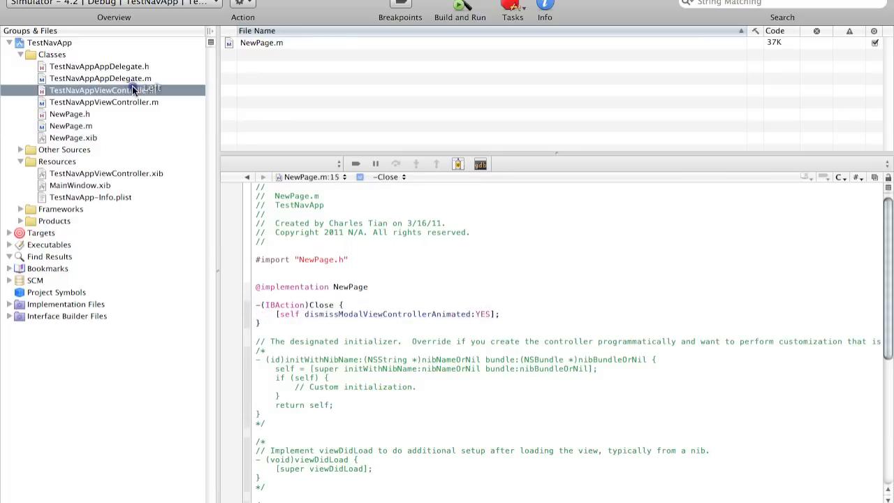
left_click(103, 102)
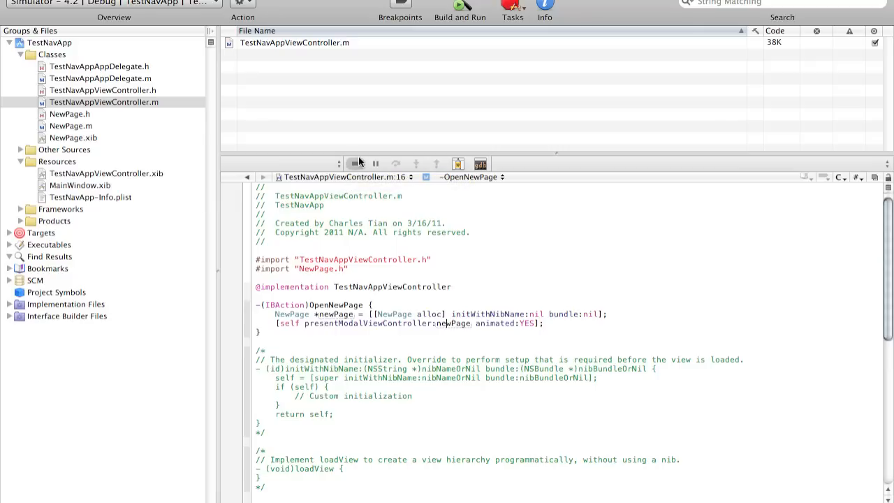
mouse_move(354, 164)
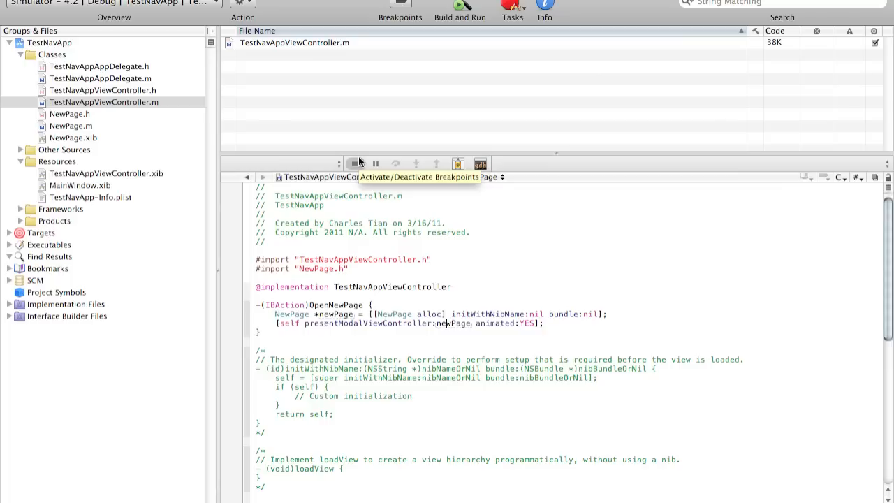